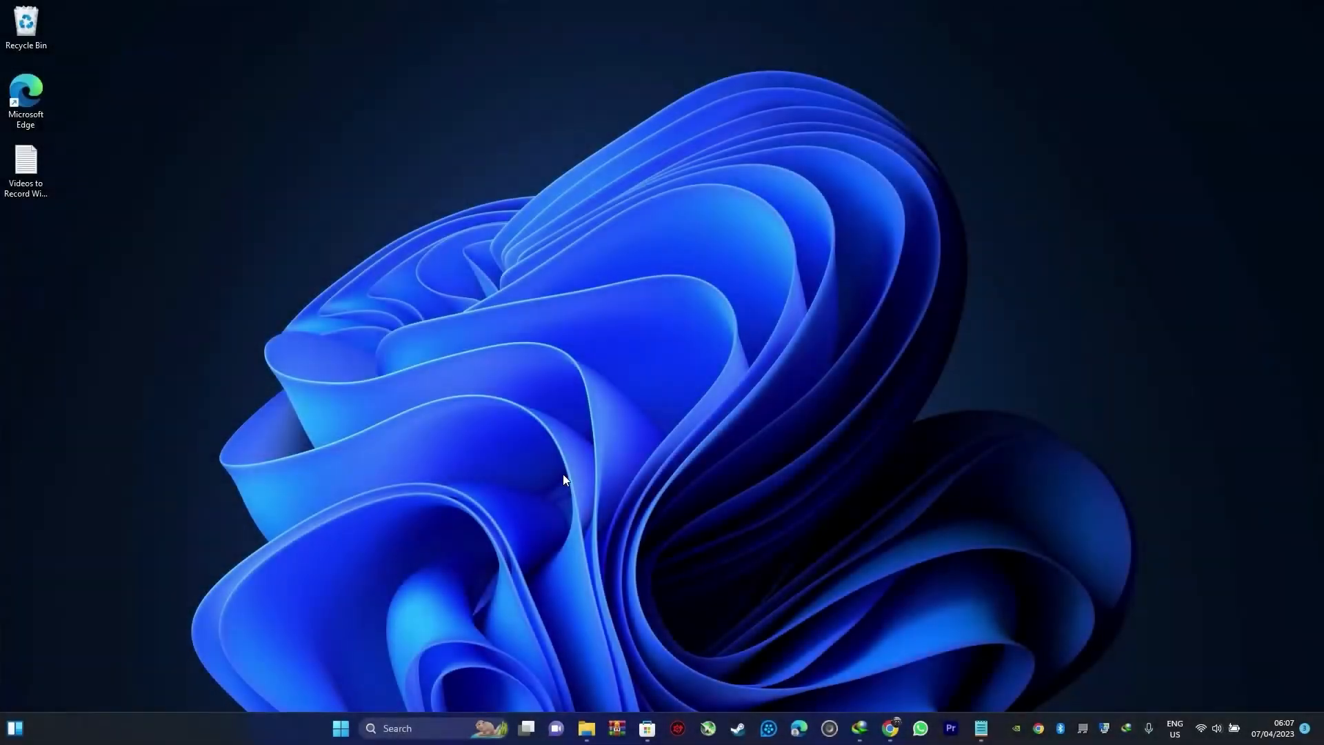
mouse_move(564, 492)
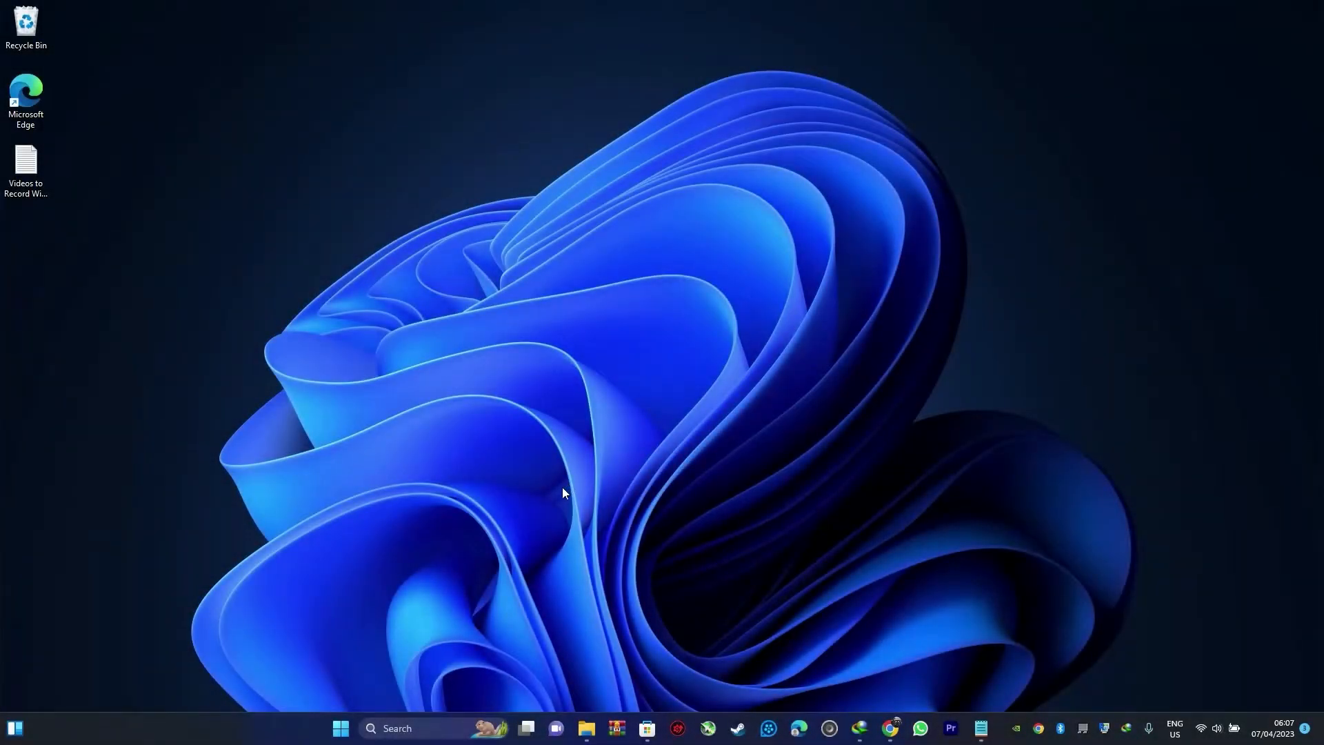
mouse_move(577, 486)
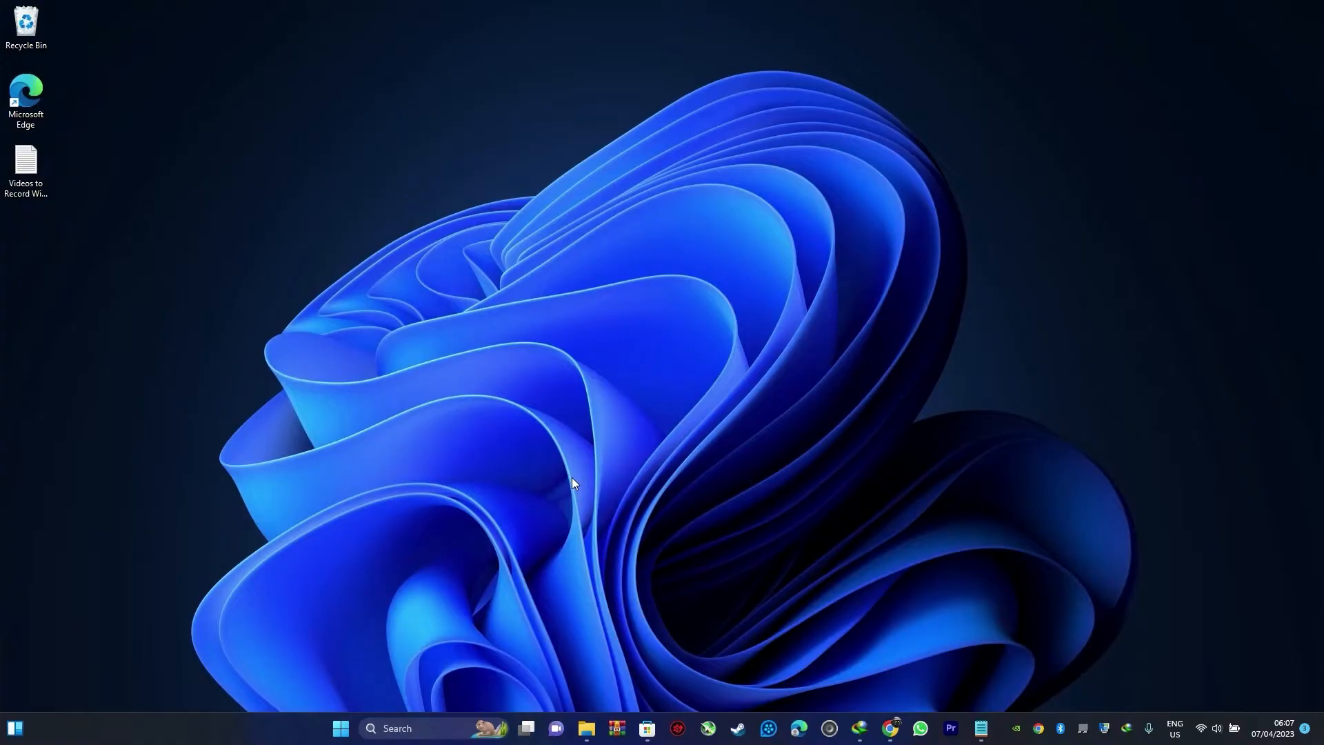
mouse_move(516, 518)
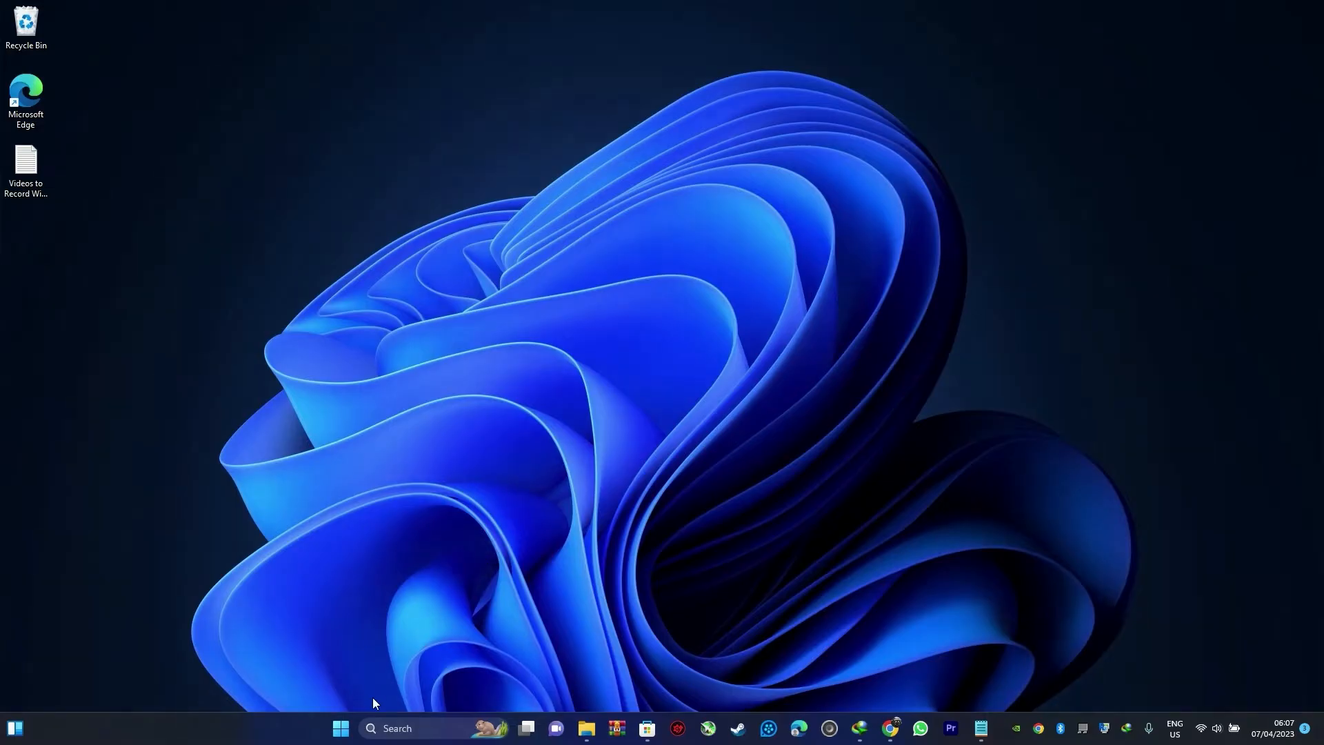
Step: Launch the DirectX Diagnostic Tool by running the dxdiag command from the Run dialog
key("Win+r")
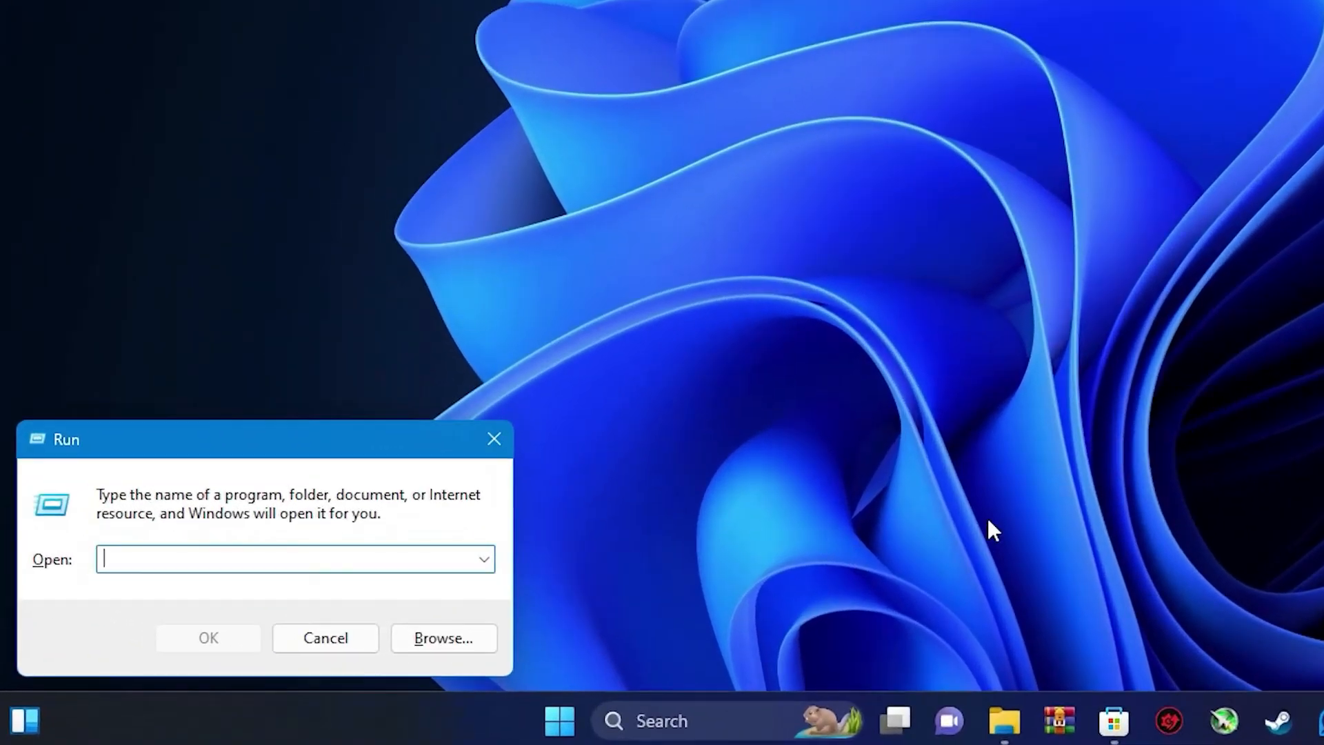
type("dxdiag")
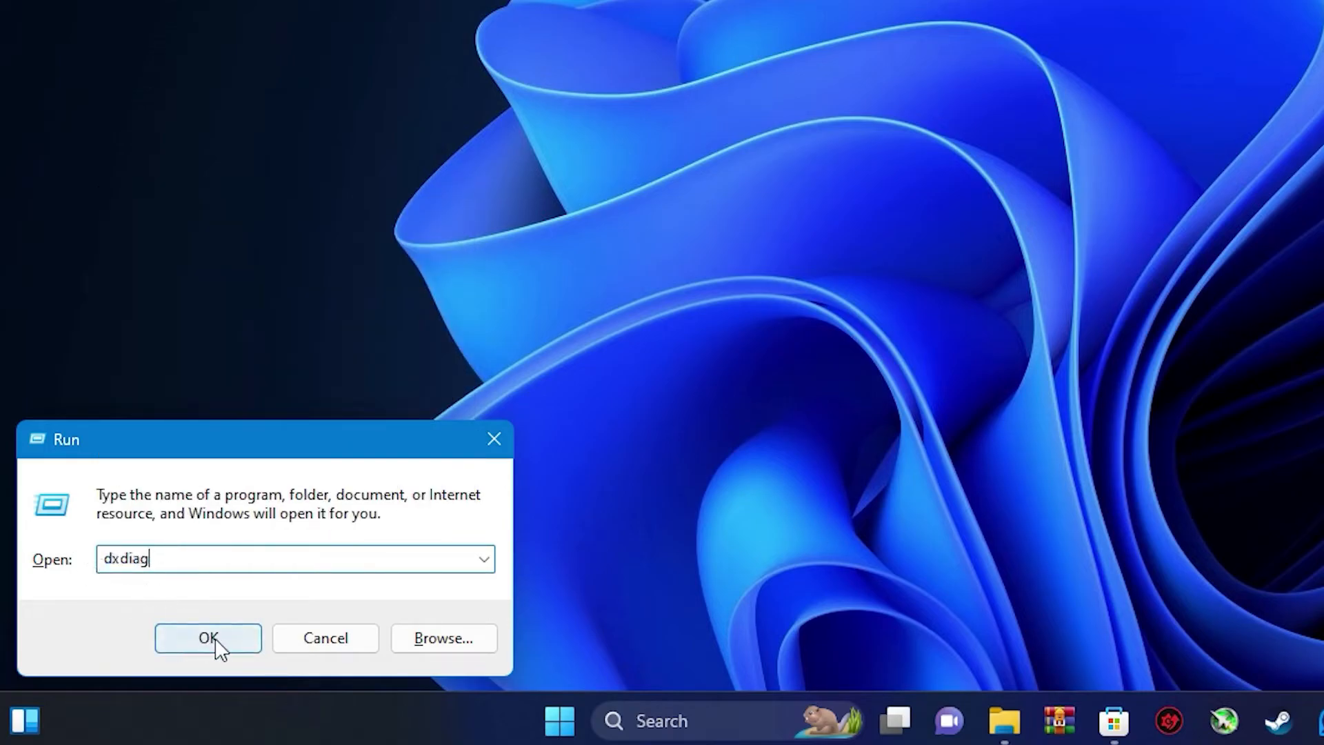
left_click(209, 637)
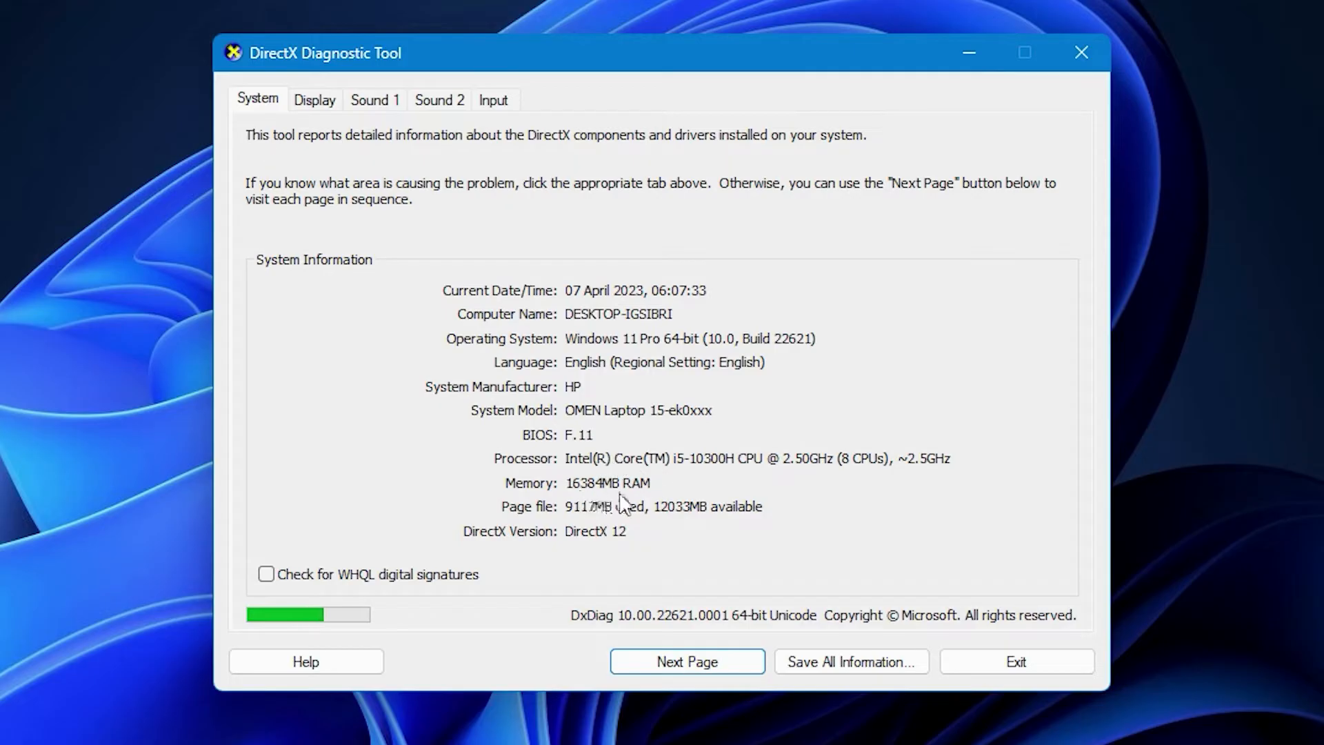
mouse_move(352, 169)
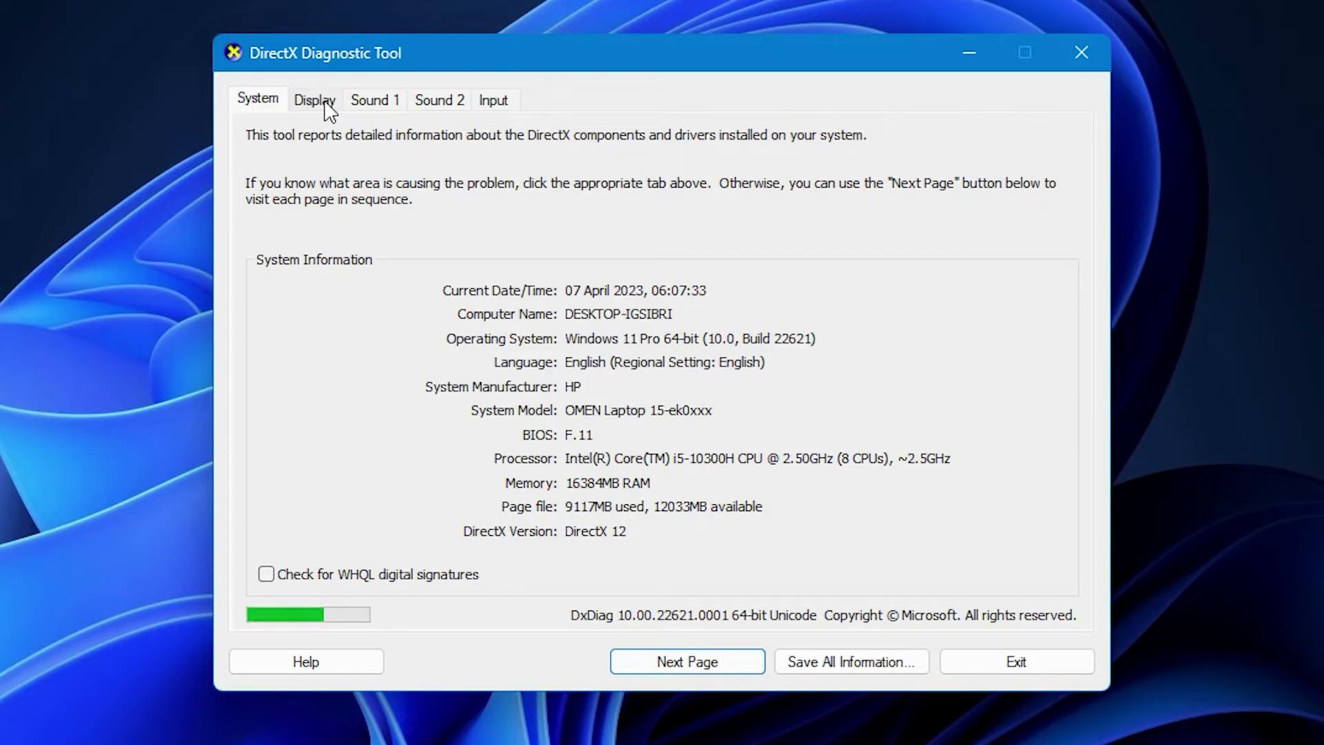
Step: View the Display tab's graphics card details, then bring up Task Manager from the taskbar menu
left_click(313, 100)
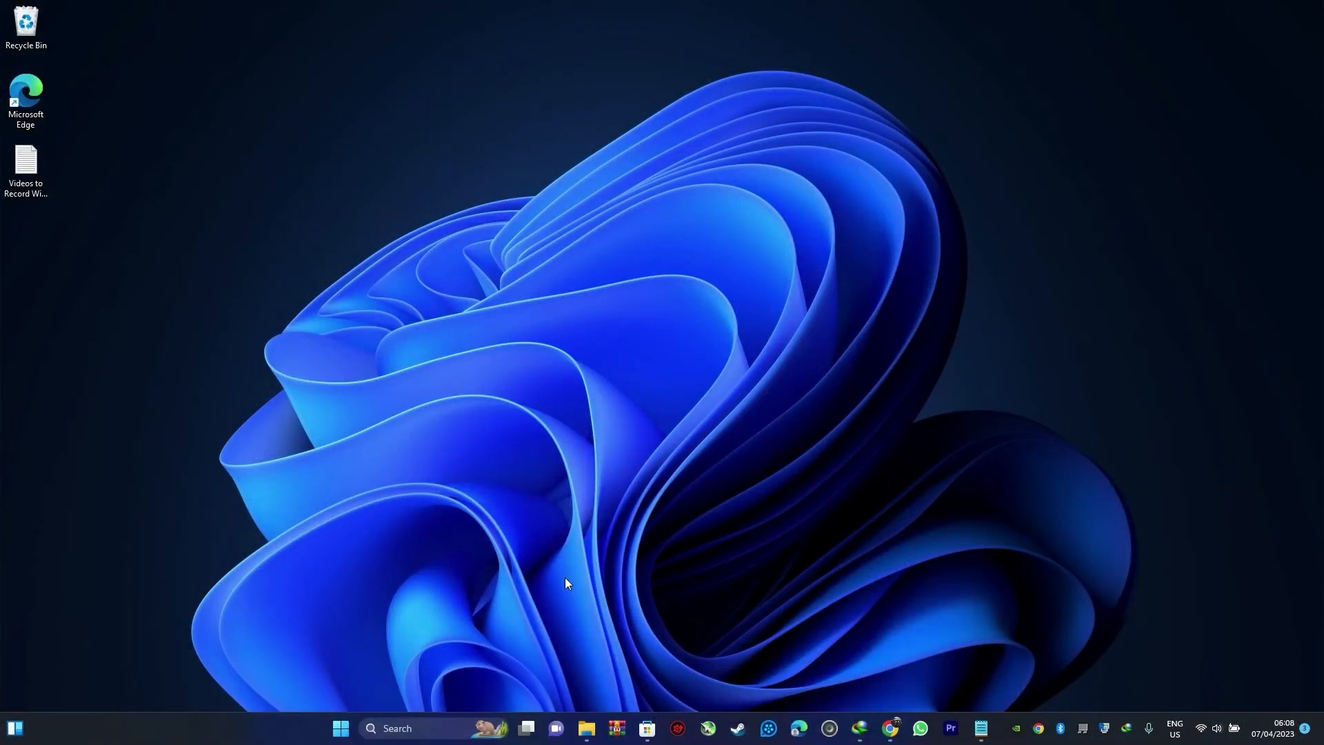
right_click(566, 582)
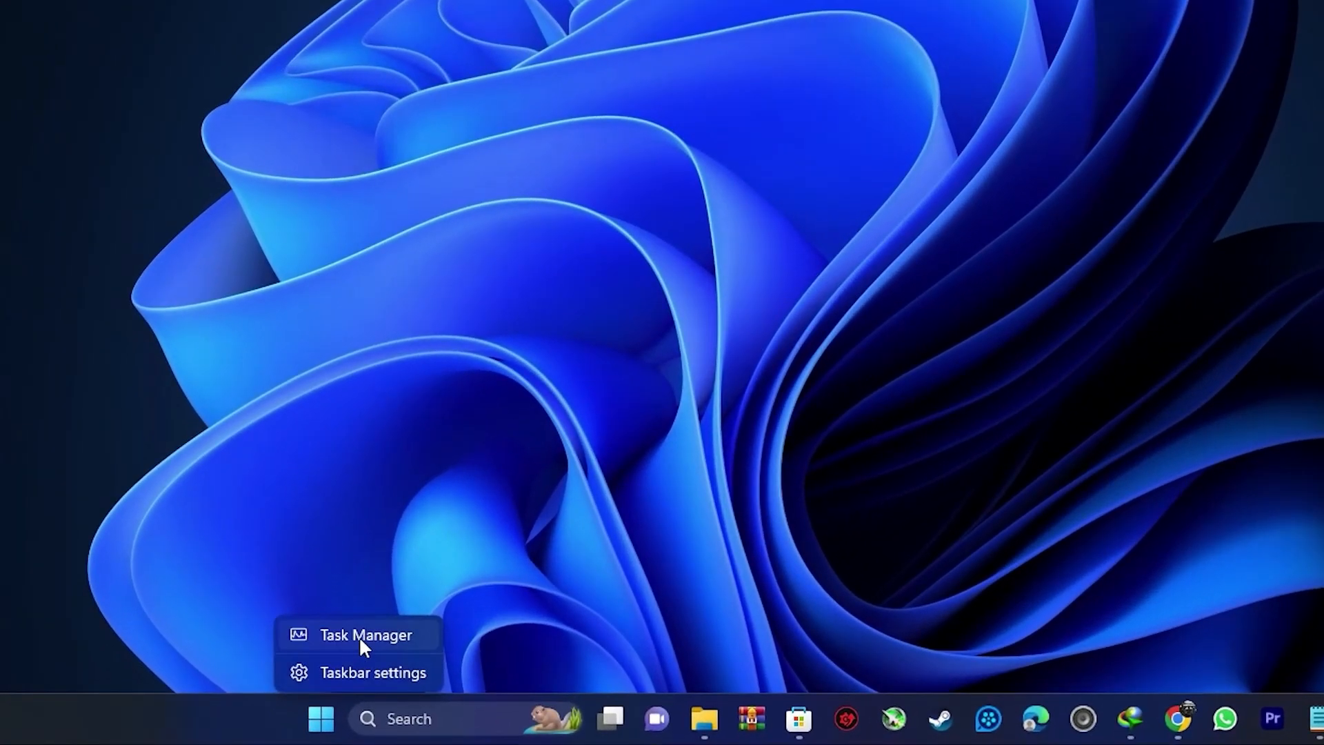
left_click(365, 635)
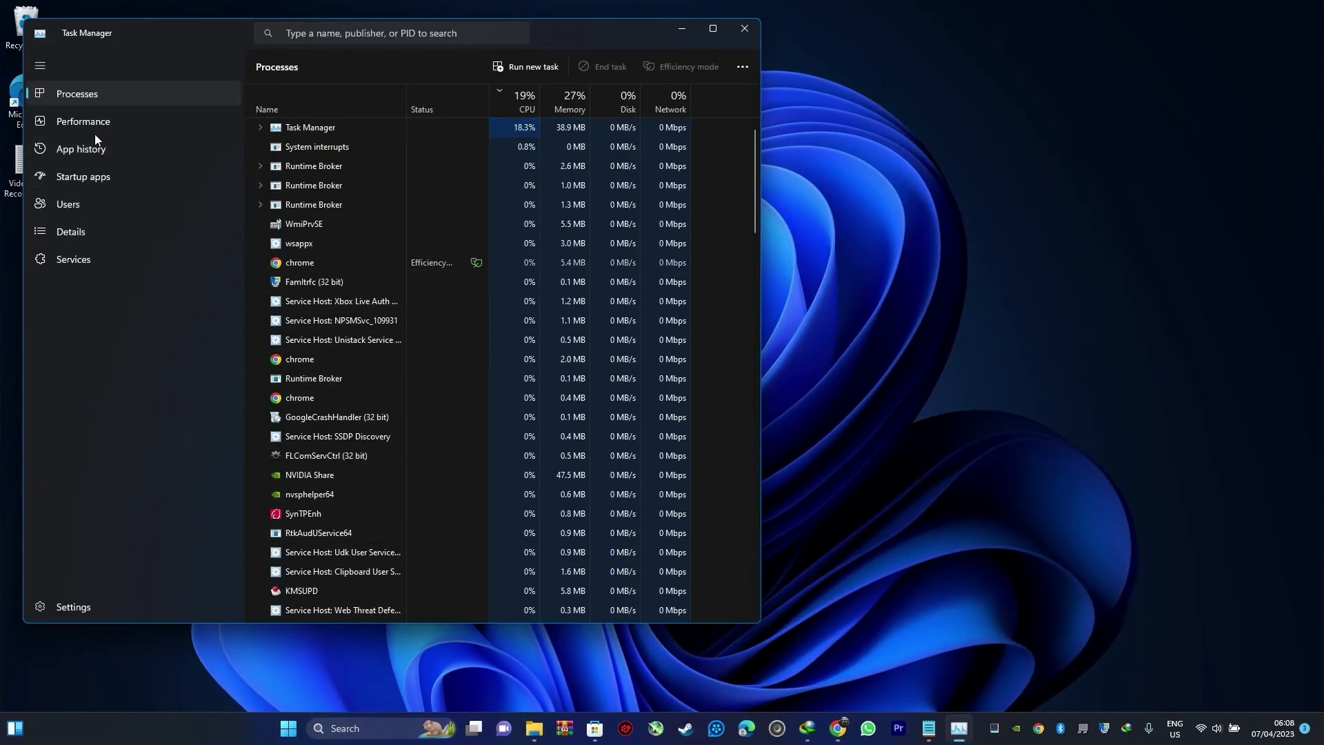
Step: Show the Performance page and select GPU 0, the Intel UHD Graphics card, for its details
left_click(83, 121)
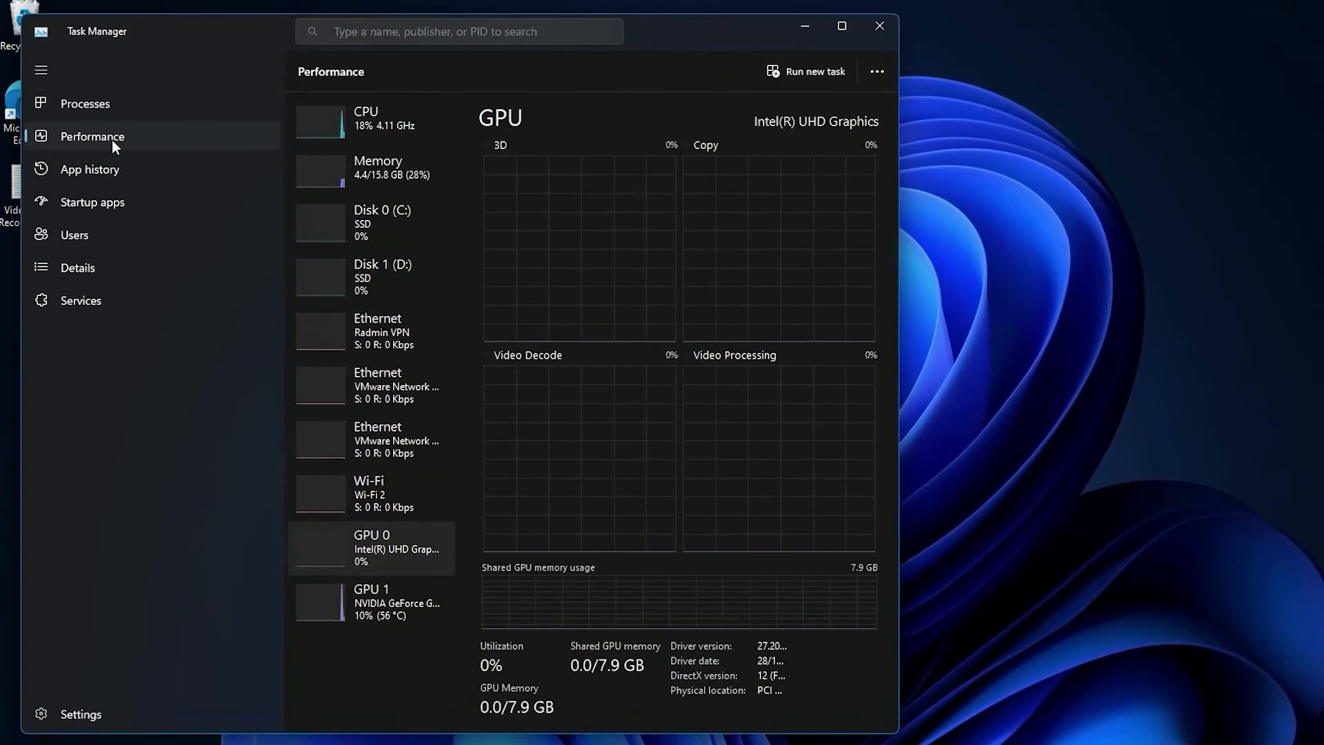
left_click(371, 118)
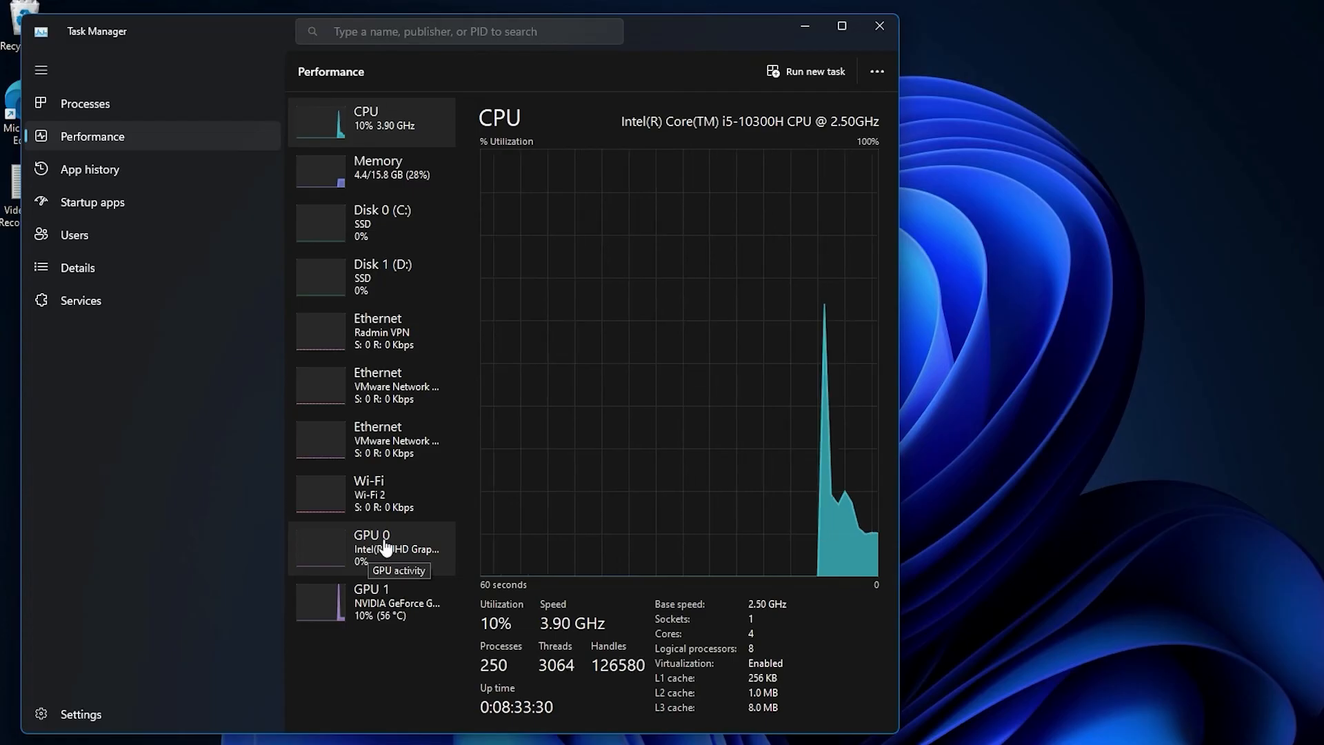
left_click(371, 547)
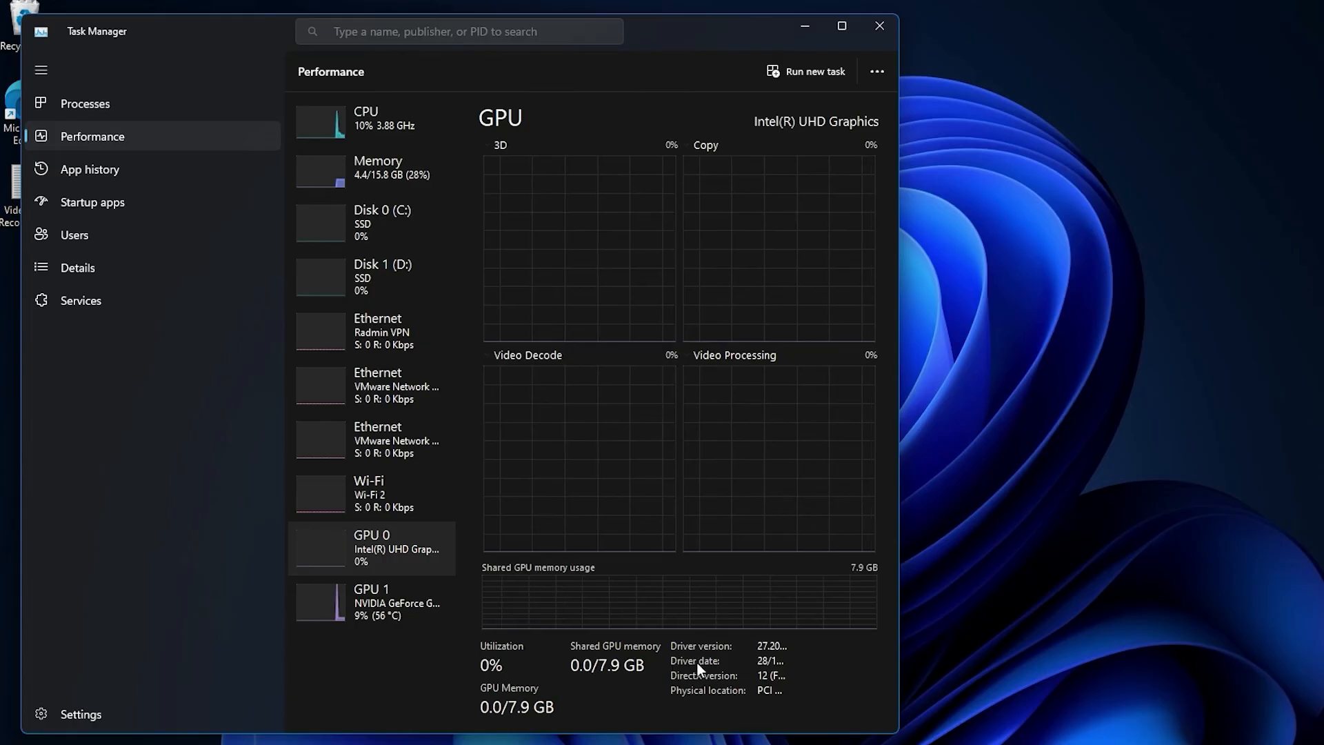